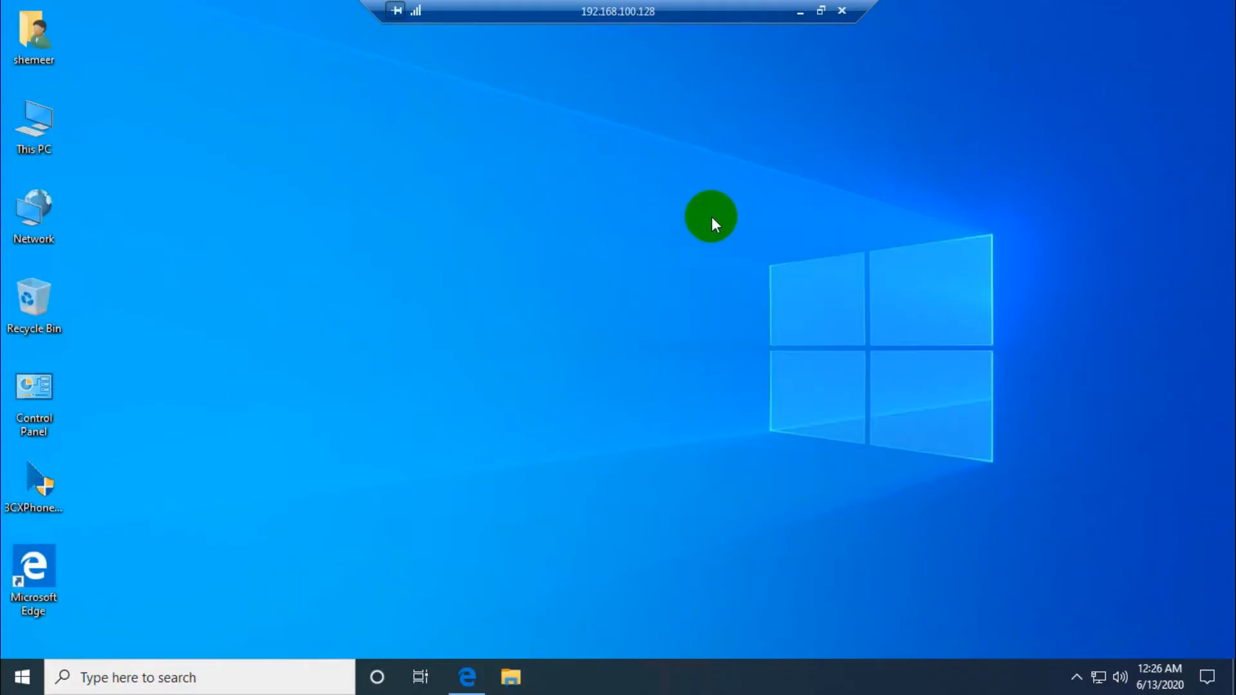
{"action": "mouse_move", "coordinate": [528, 402]}
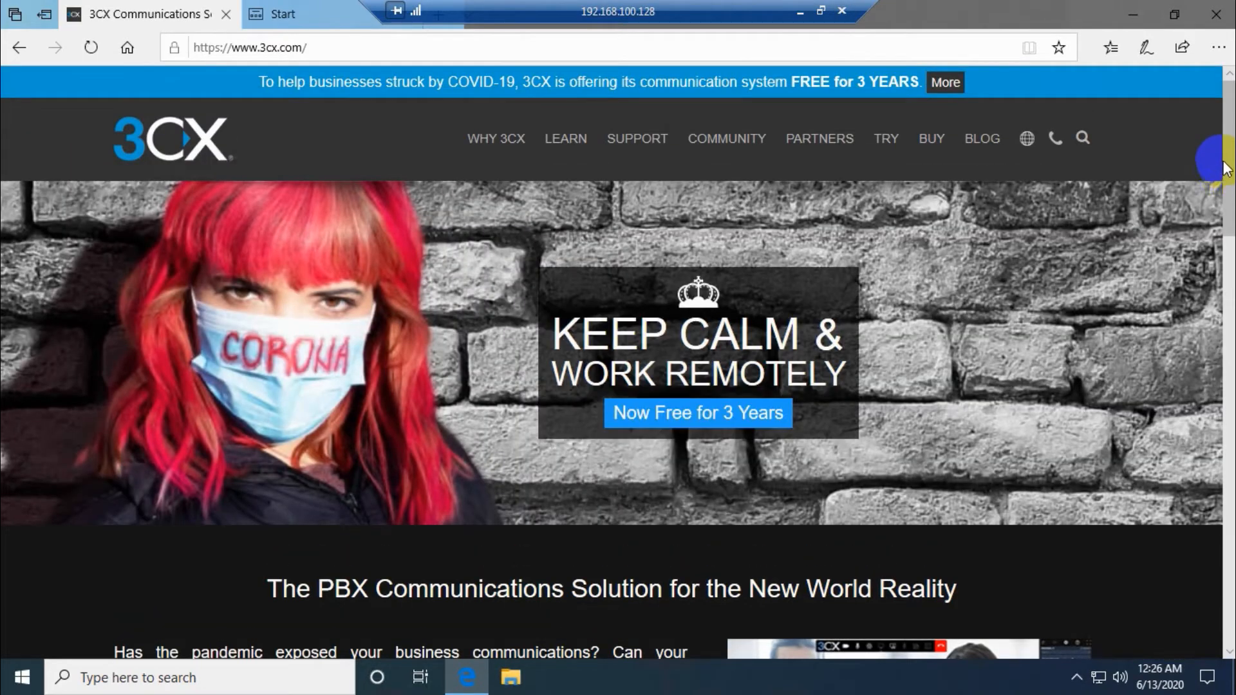
On 3cx.com, choose Download under On-Premise in the 'Get 3CX Free for 3 years!' section.
{"action": "scroll", "scroll_direction": "down", "scroll_amount": 3}
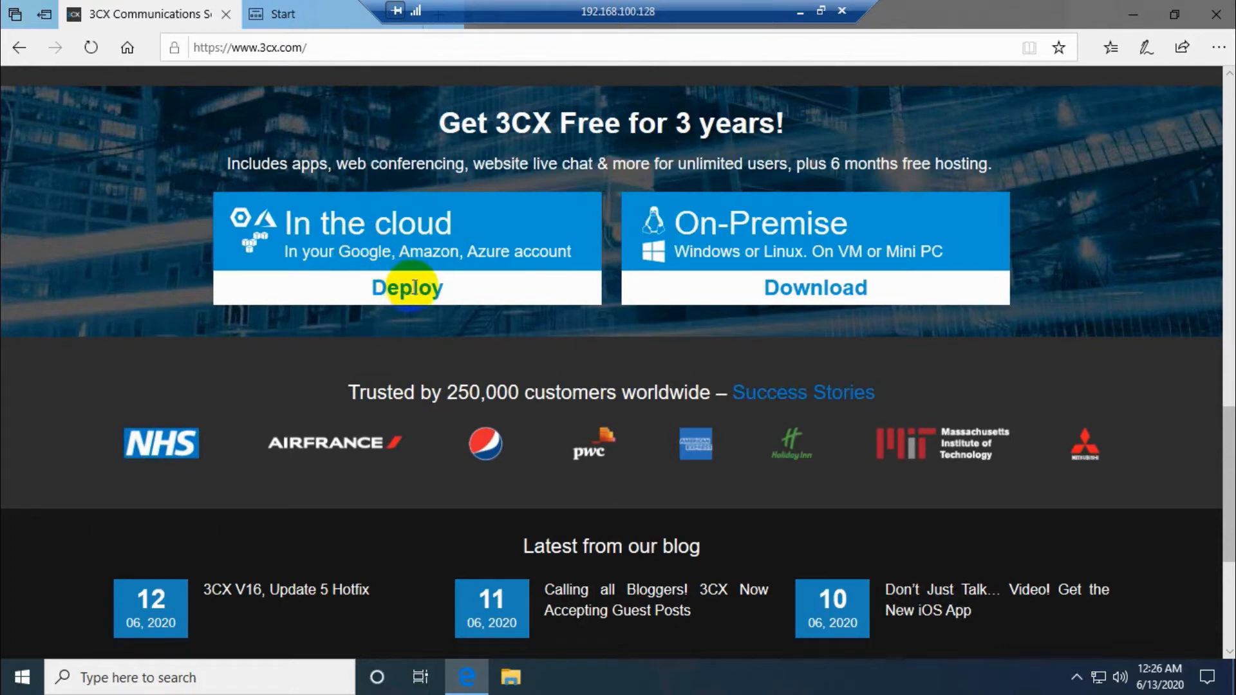
{"action": "mouse_move", "coordinate": [826, 286]}
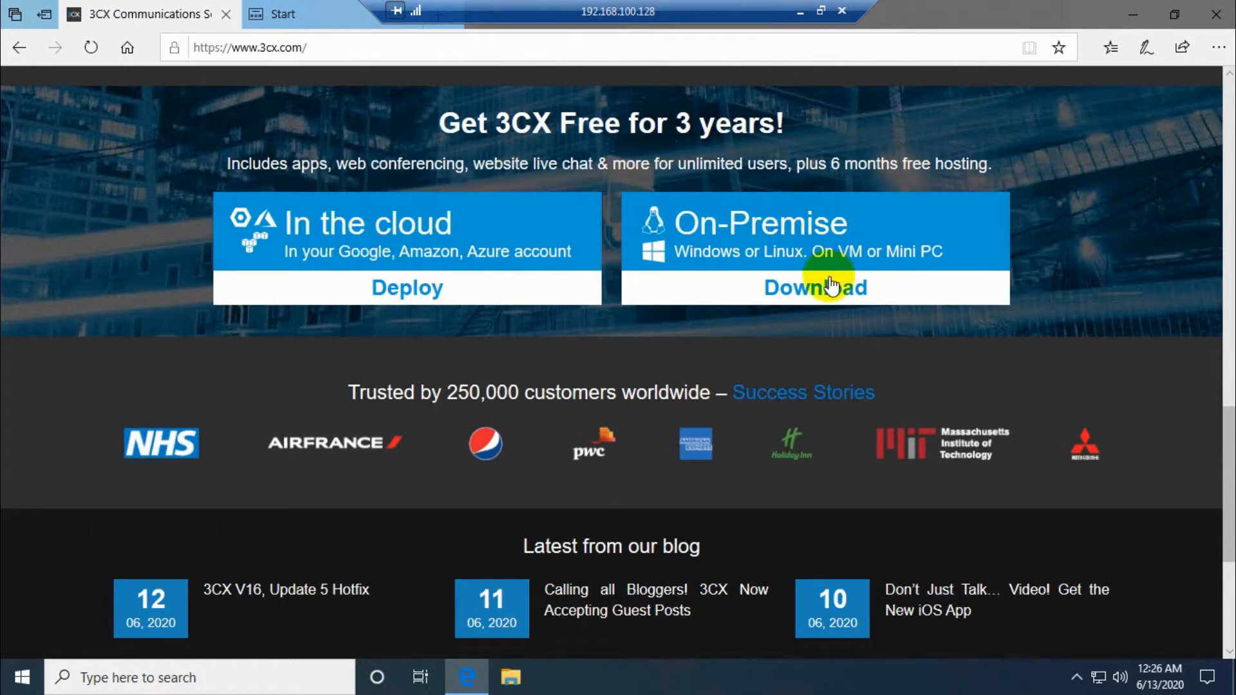
{"action": "mouse_move", "coordinate": [781, 258]}
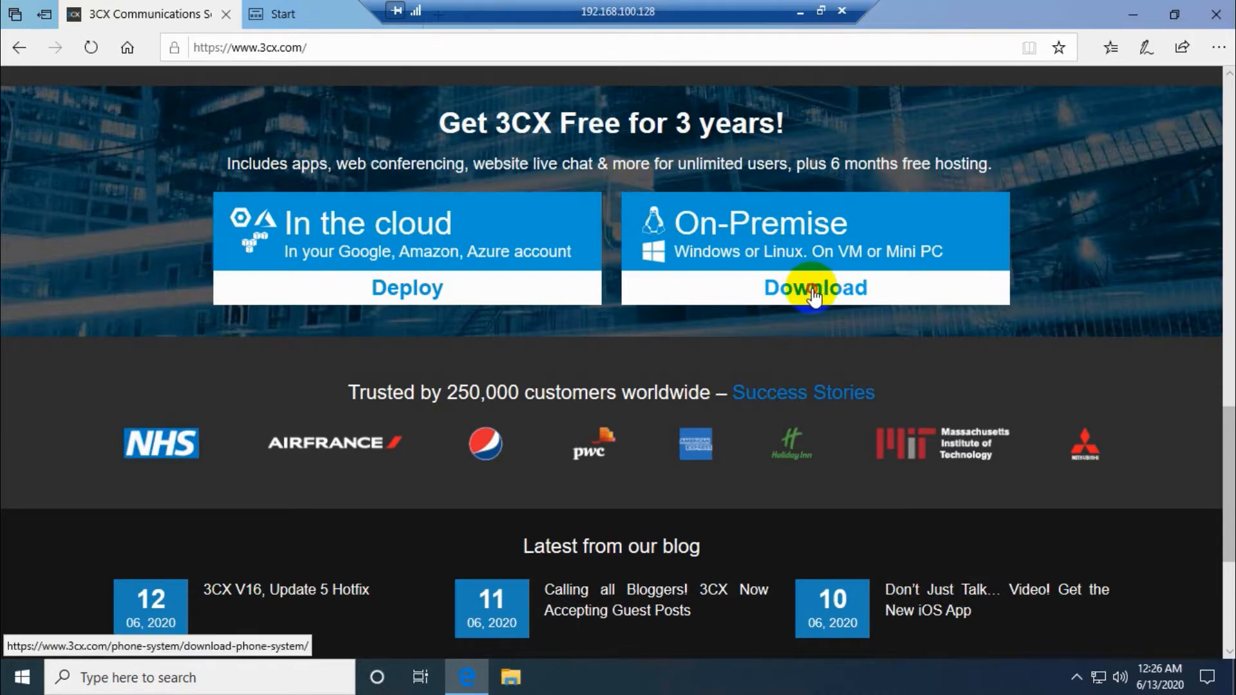
{"action": "left_click", "coordinate": [815, 288]}
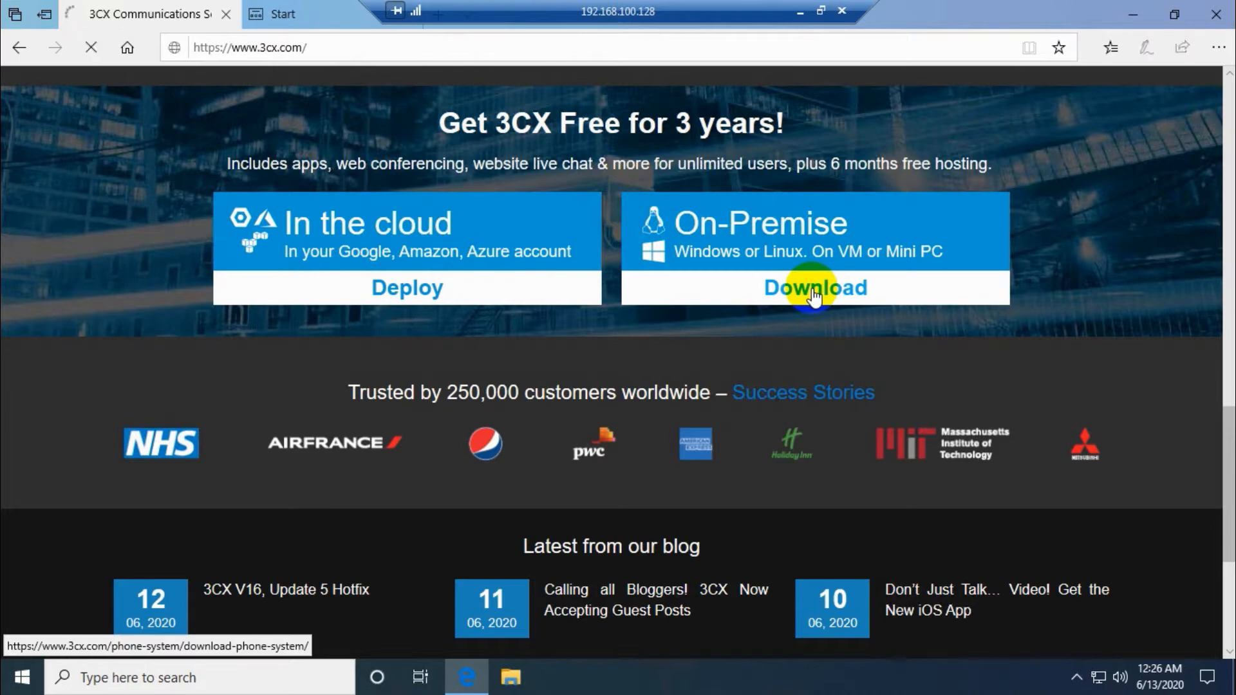
On the download form, register as an Individual rather than a company.
{"action": "left_click", "coordinate": [815, 287]}
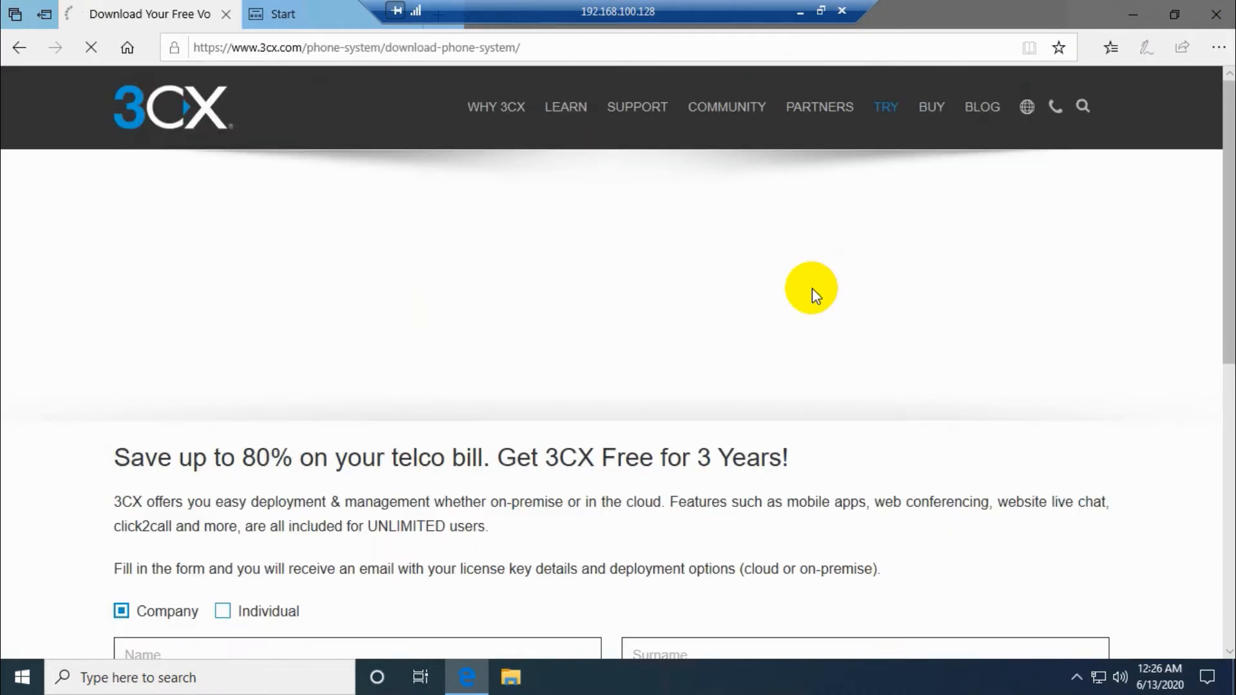
{"action": "scroll", "scroll_direction": "down", "scroll_amount": 3}
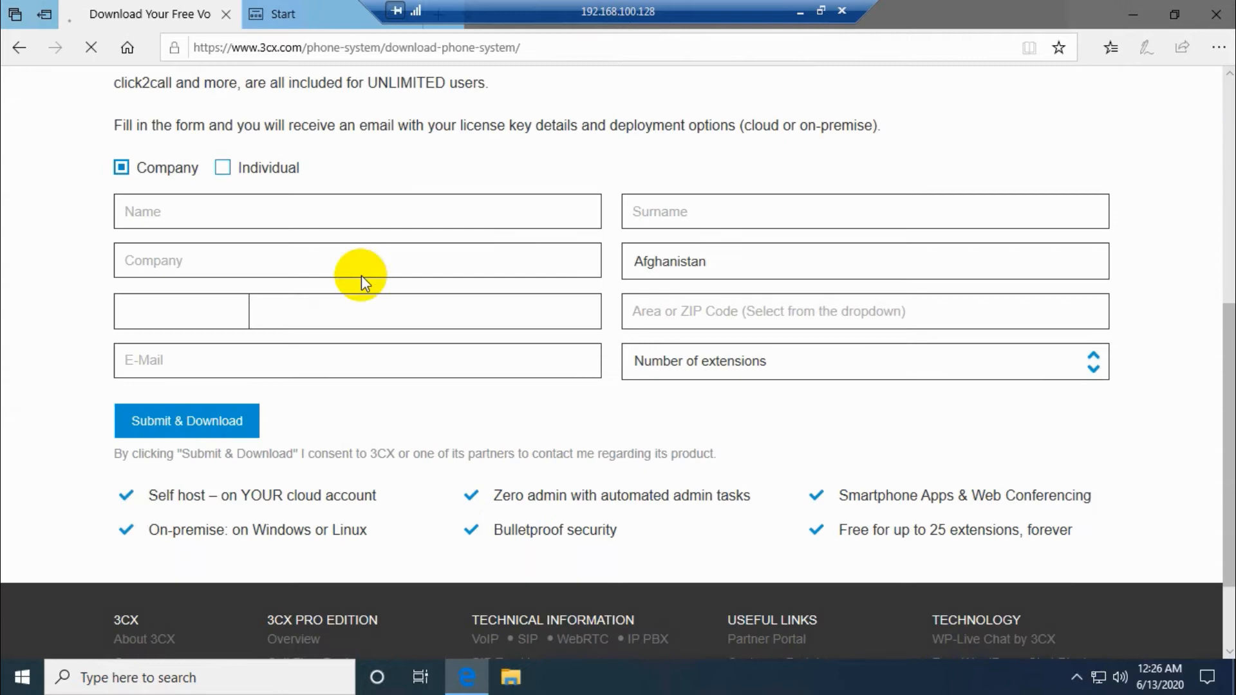
{"action": "mouse_move", "coordinate": [277, 359]}
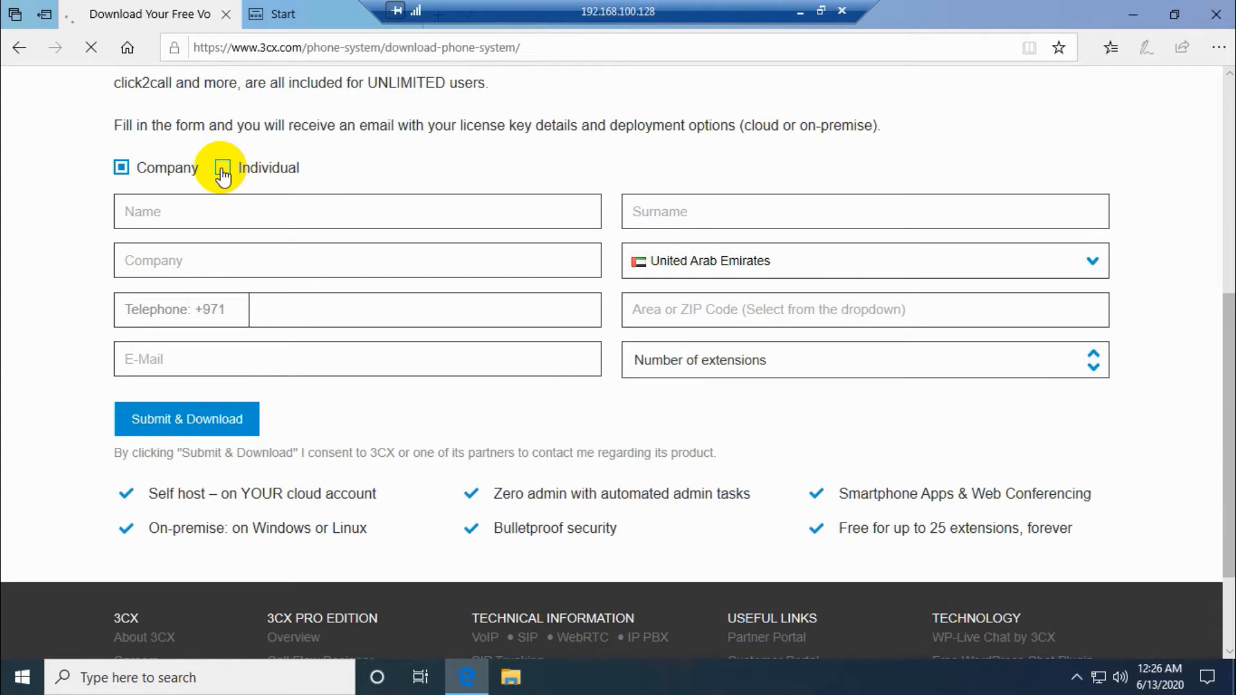
{"action": "left_click", "coordinate": [223, 168]}
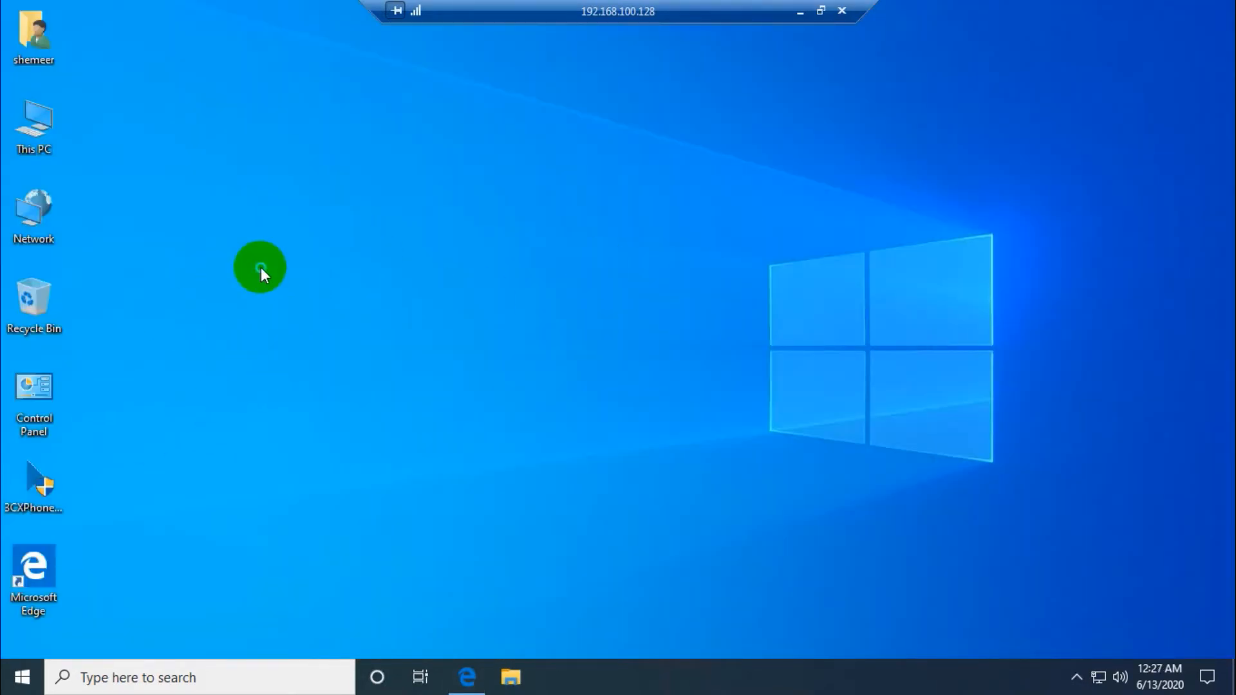
Launch the 3CXPhoneSystem16 installer from its desktop icon.
{"action": "left_click", "coordinate": [34, 480]}
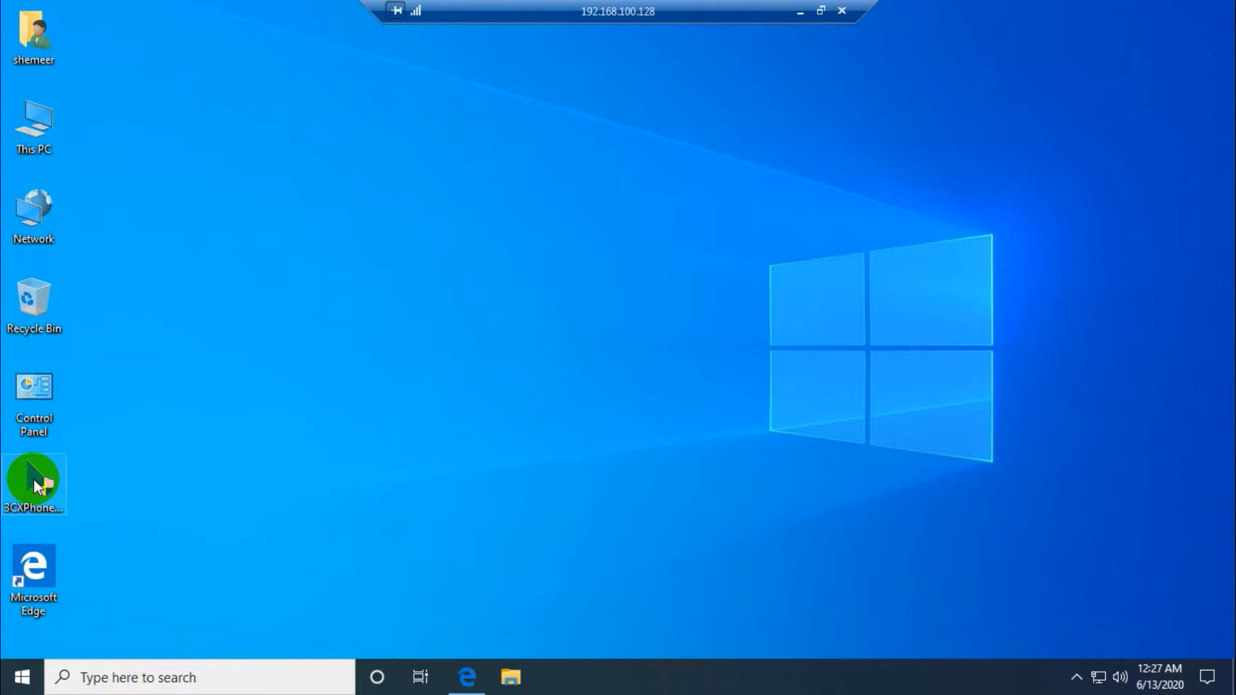
{"action": "left_click", "coordinate": [33, 484]}
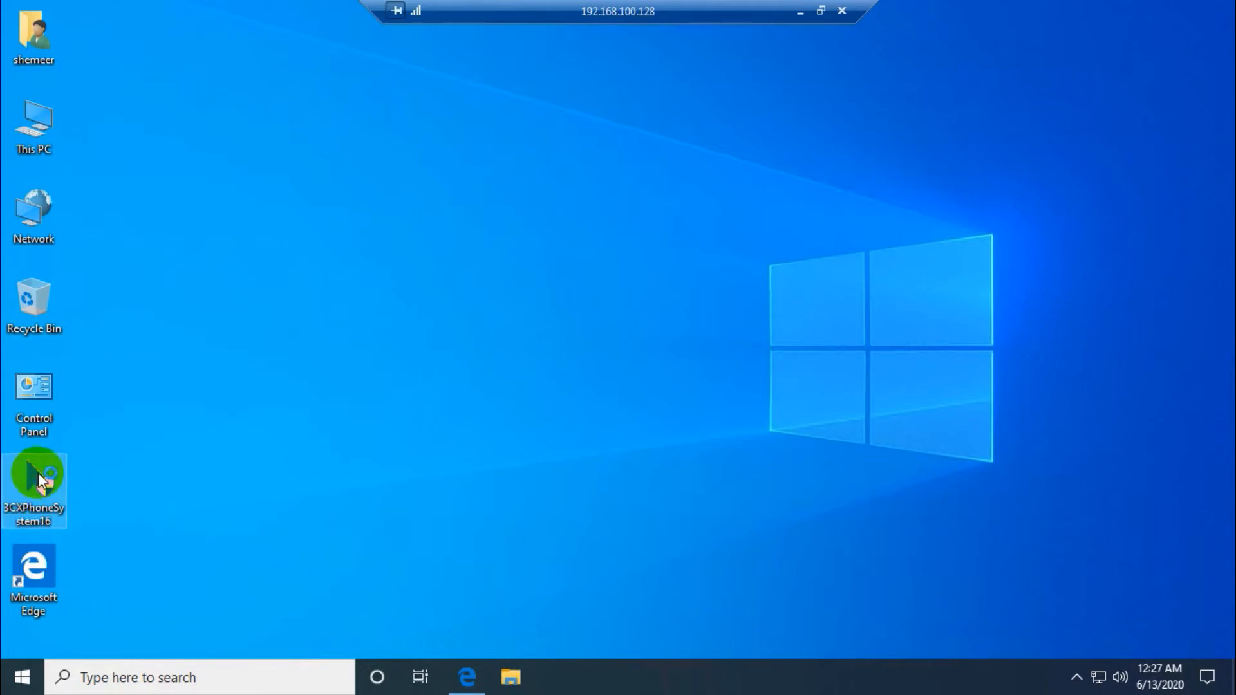
{"action": "double_click", "coordinate": [34, 486]}
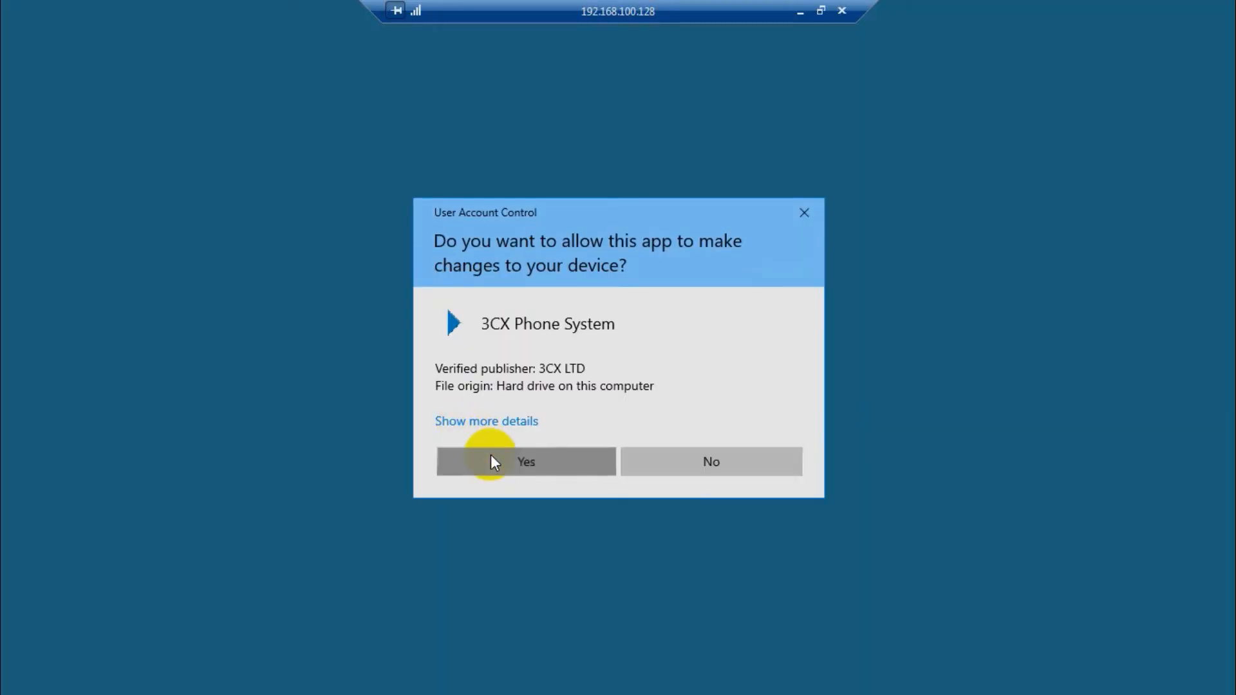
Allow the installer to make changes and continue past the requirements page to Recommendations.
{"action": "left_click", "coordinate": [526, 461]}
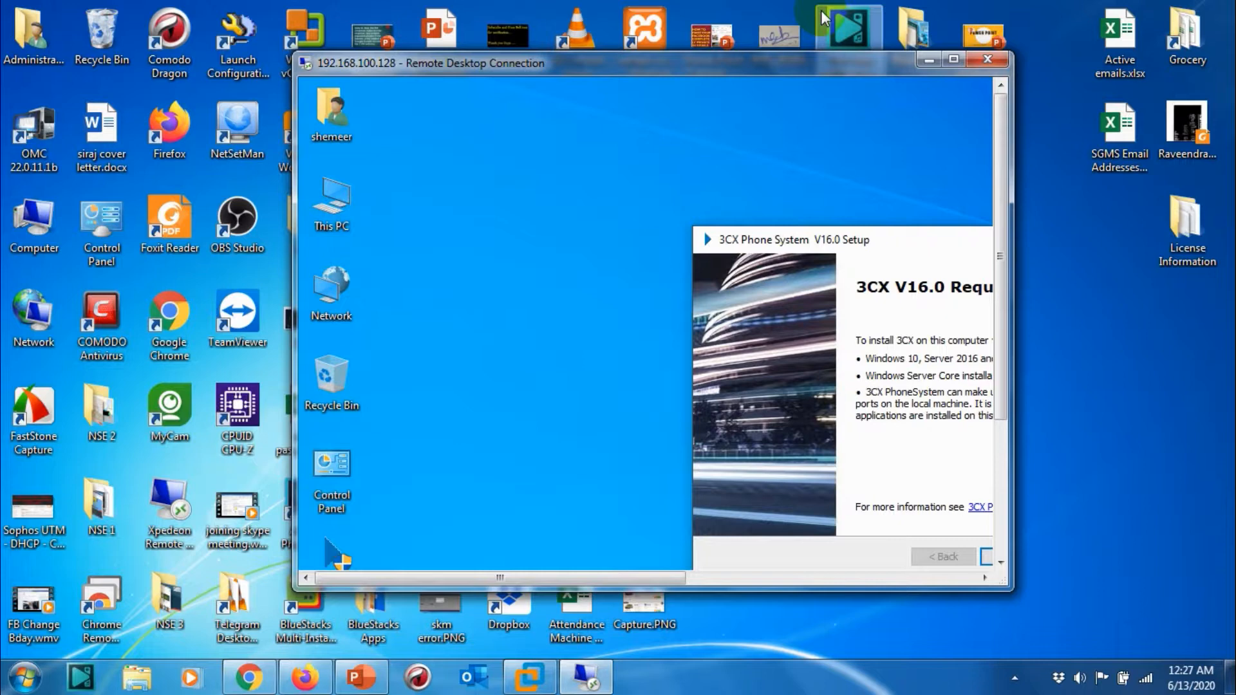
{"action": "mouse_move", "coordinate": [875, 212]}
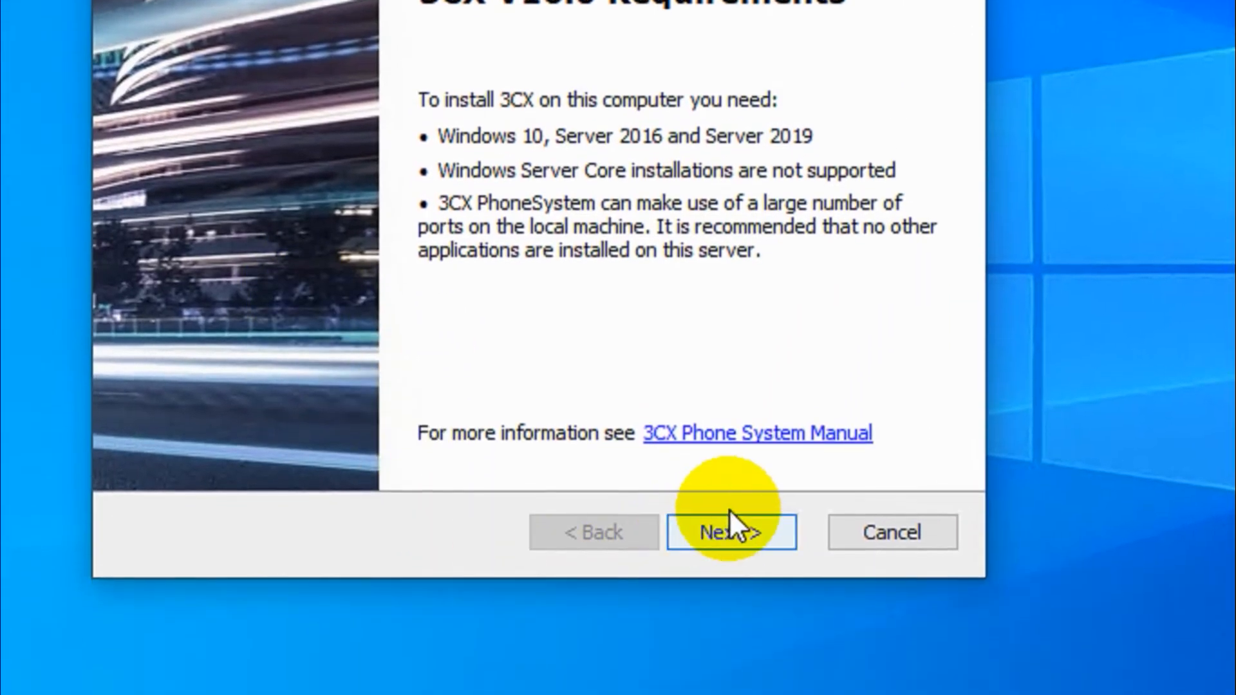
{"action": "left_click", "coordinate": [729, 532]}
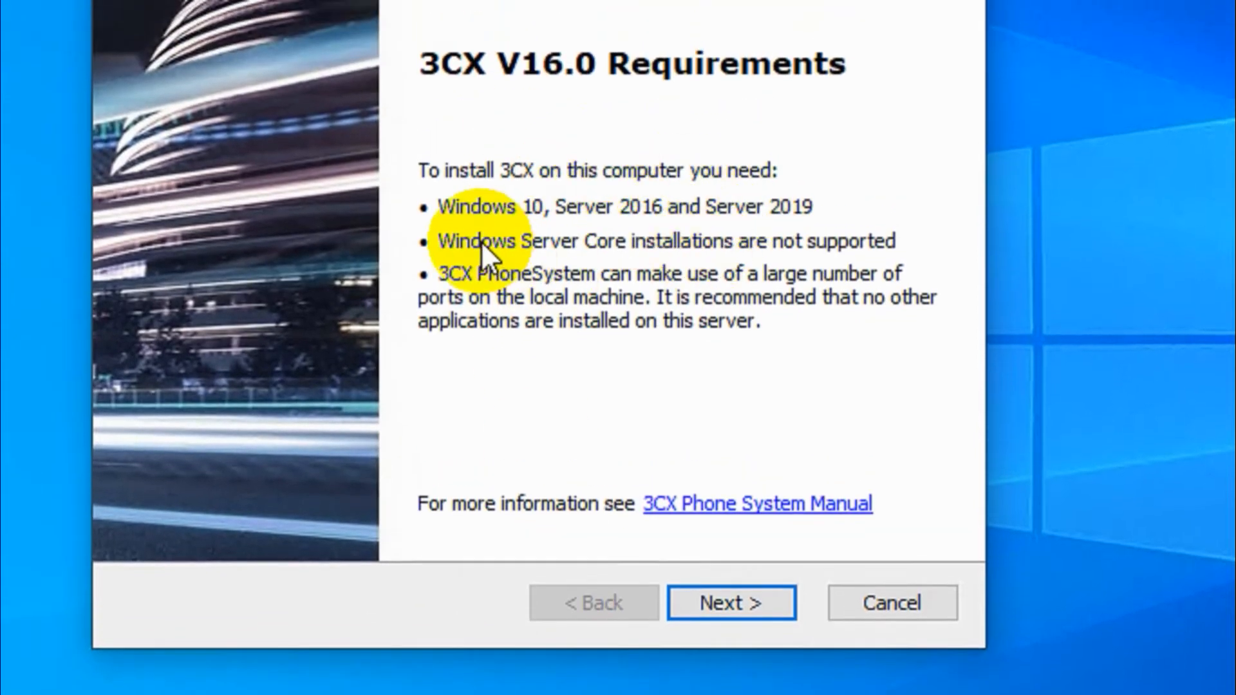
{"action": "mouse_move", "coordinate": [520, 300]}
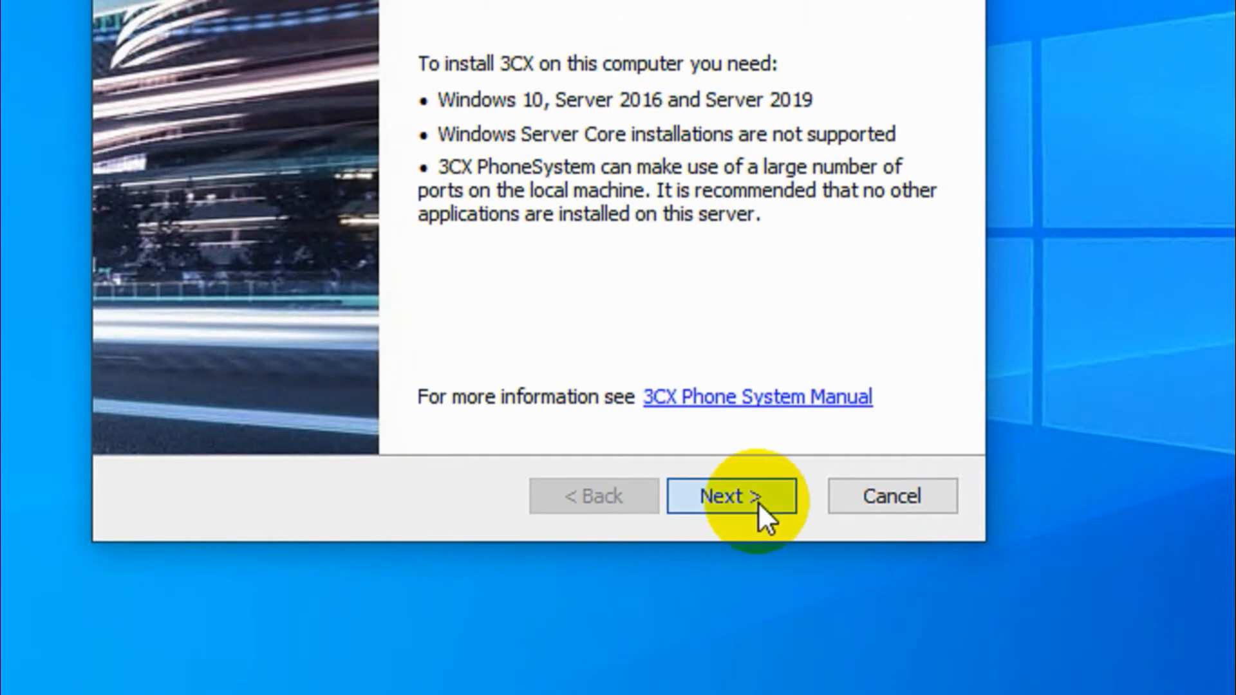
{"action": "left_click", "coordinate": [729, 497]}
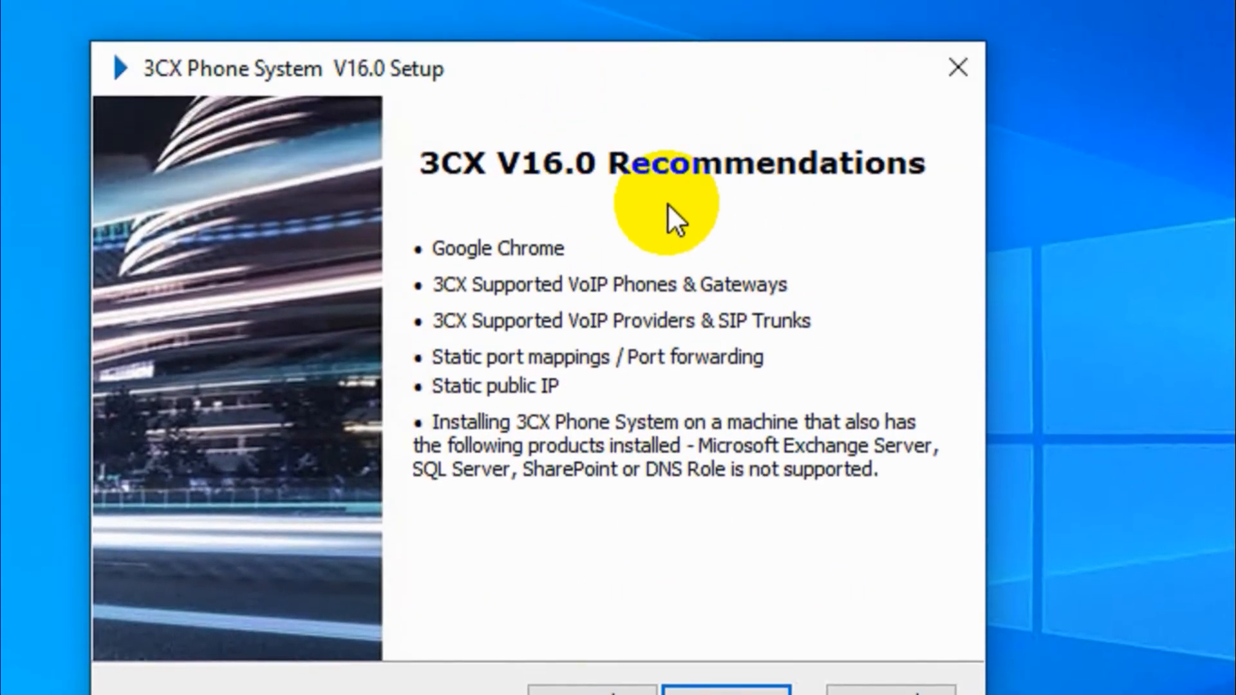
{"action": "mouse_move", "coordinate": [539, 296]}
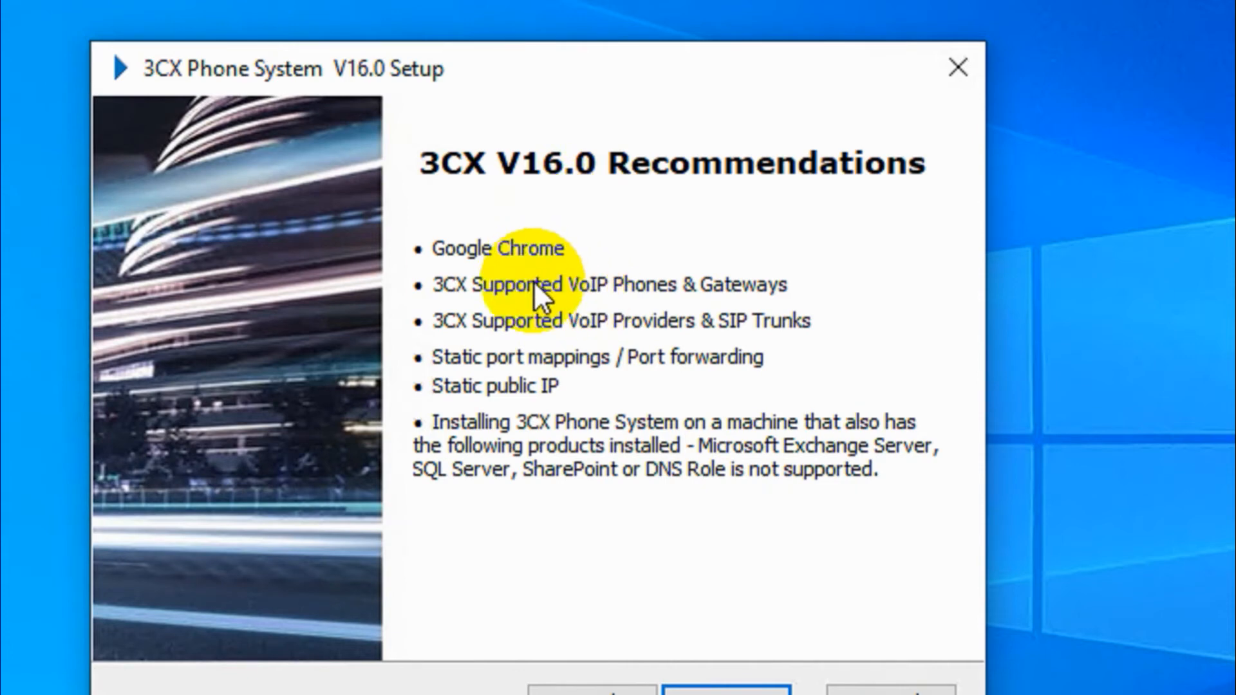
{"action": "mouse_move", "coordinate": [610, 347]}
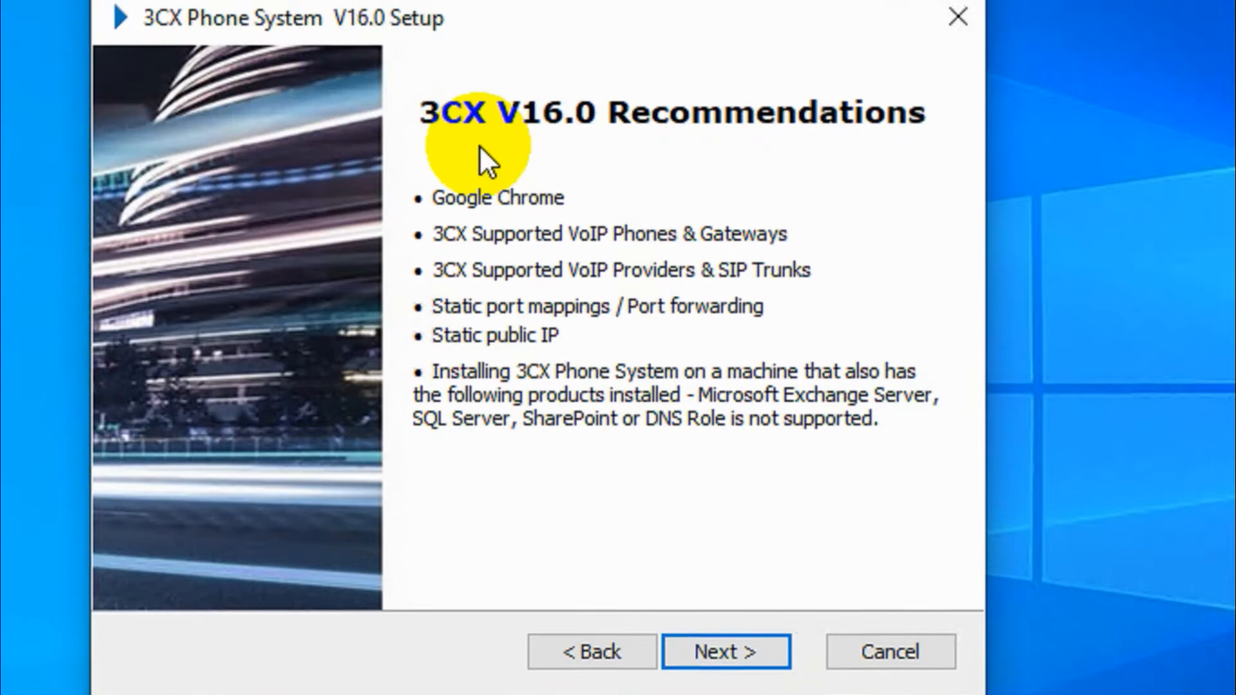
Accept the 3CX license, keep C:\Program Files\3CX Phone System\ and begin installing.
{"action": "left_click", "coordinate": [725, 651]}
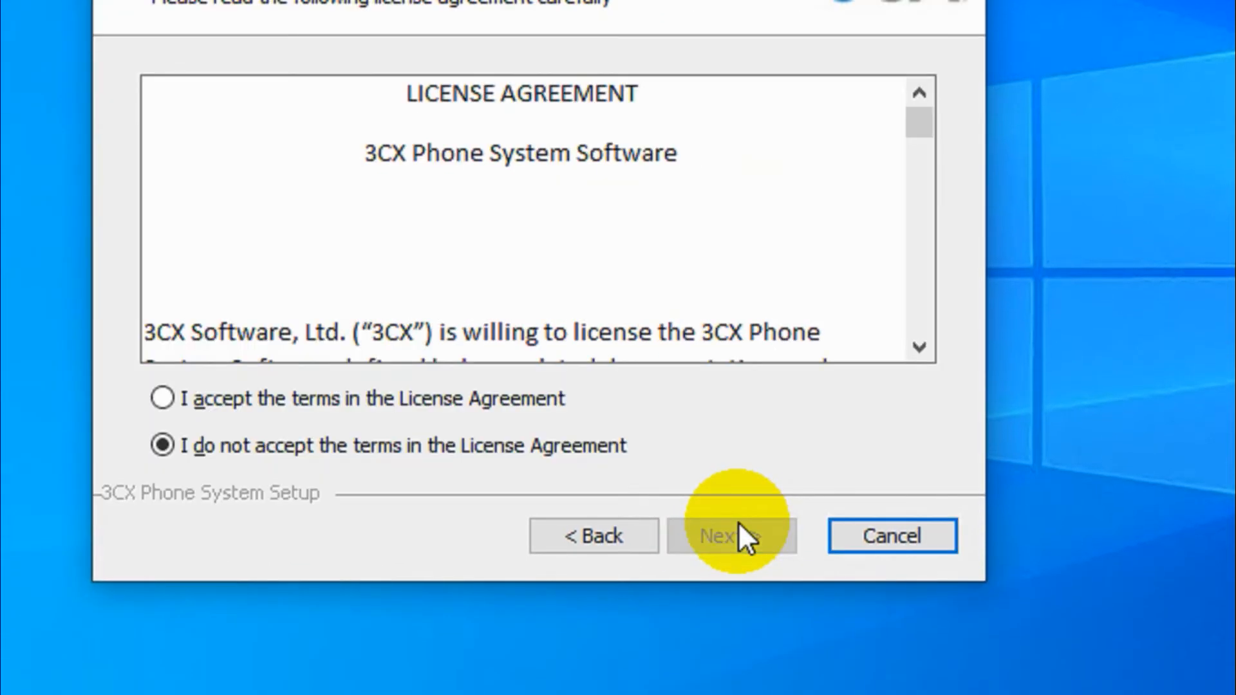
{"action": "left_click", "coordinate": [162, 398]}
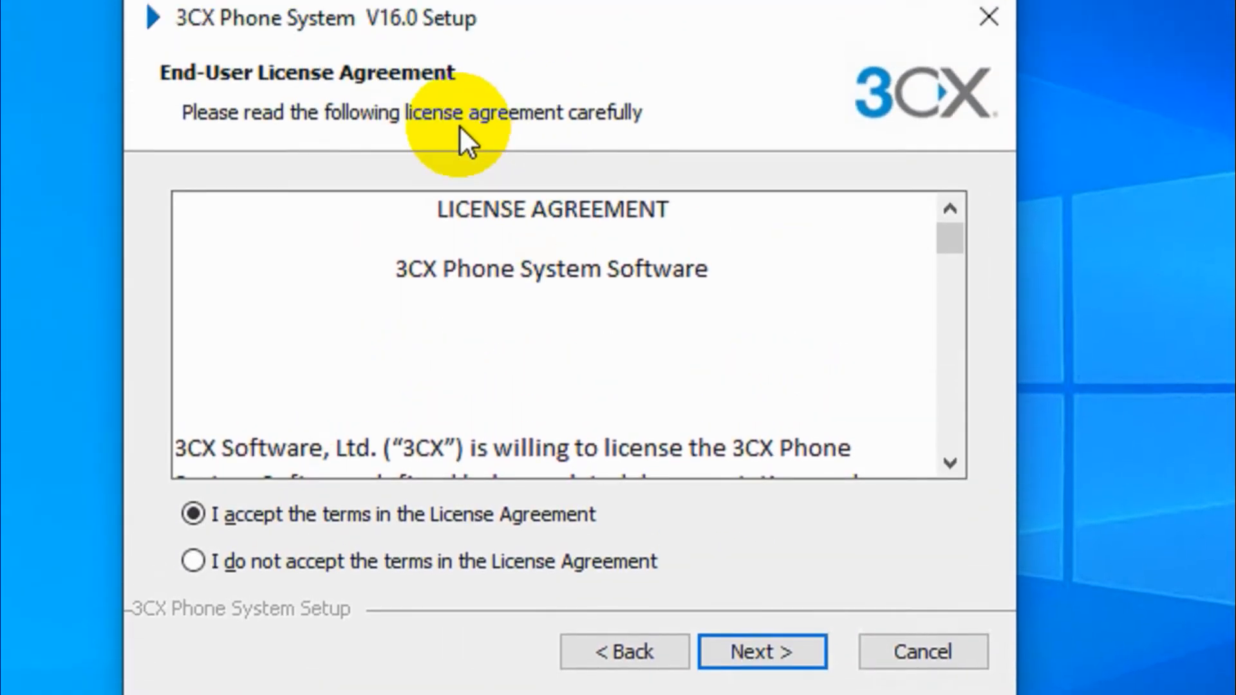
{"action": "left_click", "coordinate": [761, 652]}
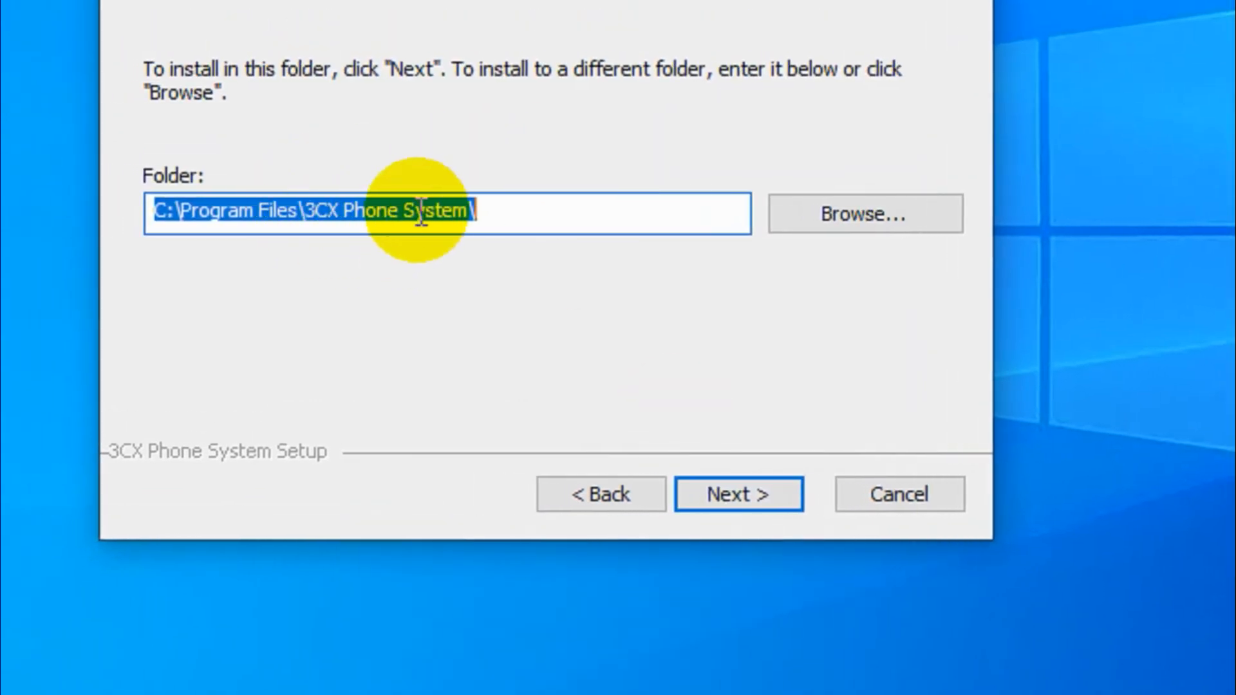
{"action": "mouse_move", "coordinate": [714, 193]}
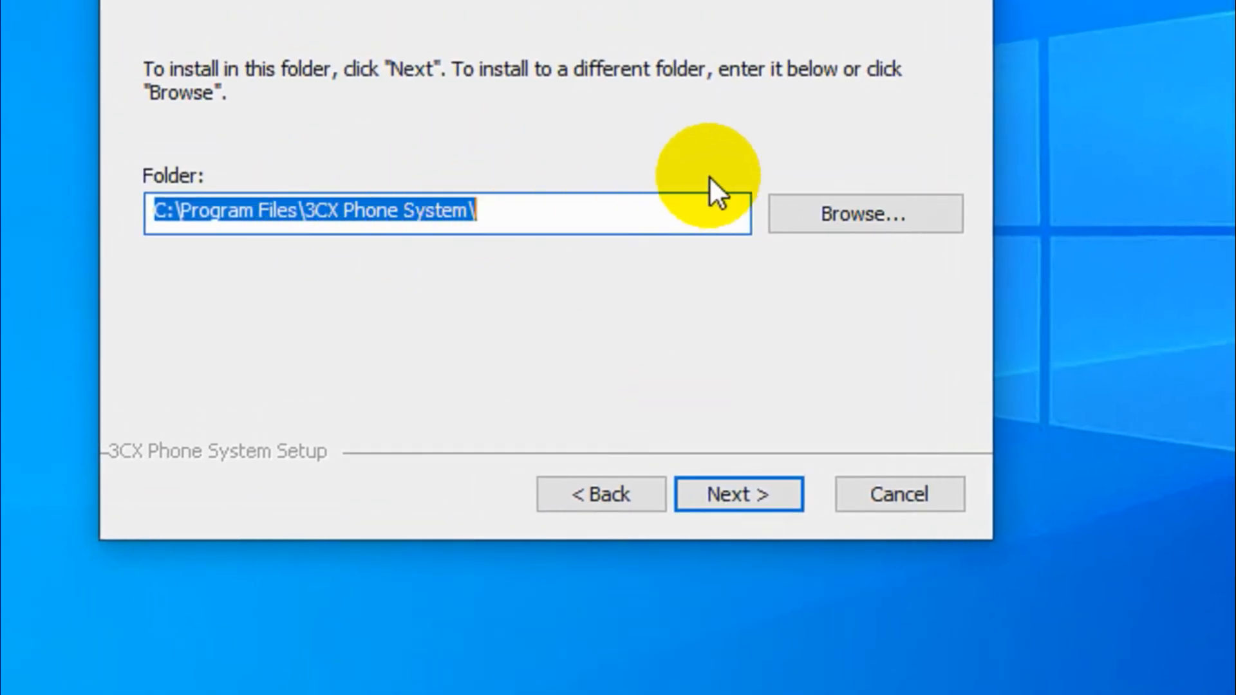
{"action": "left_click", "coordinate": [737, 494]}
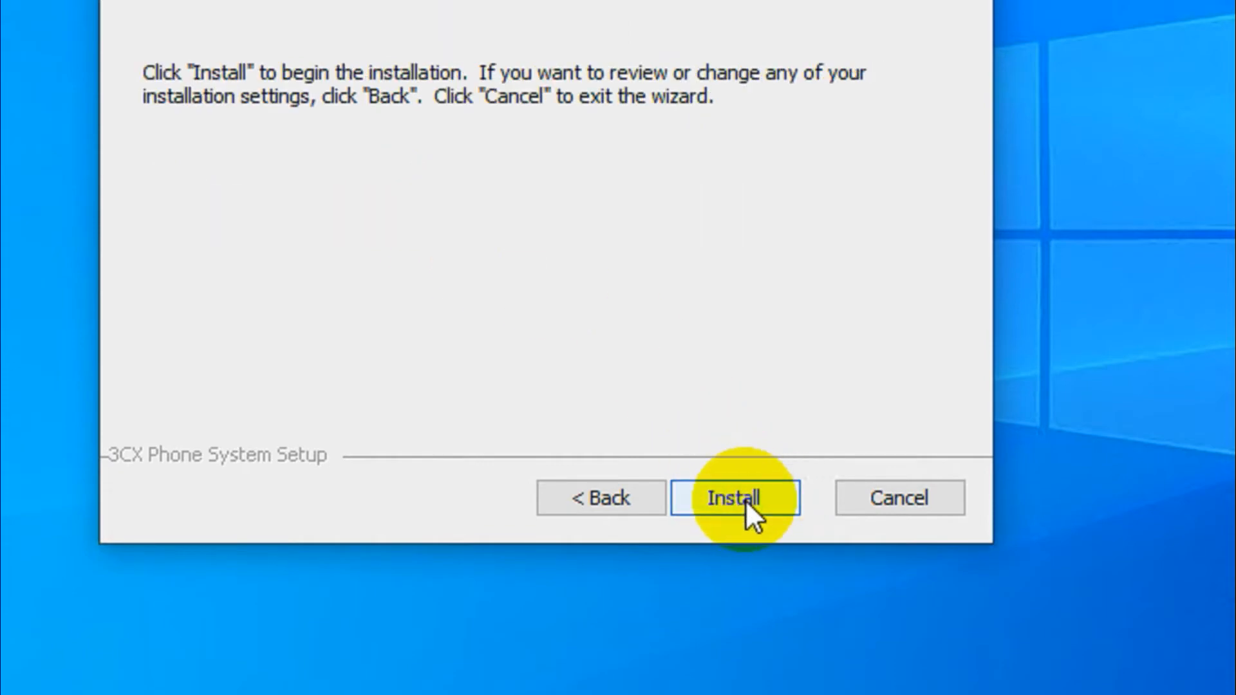
{"action": "left_click", "coordinate": [732, 497]}
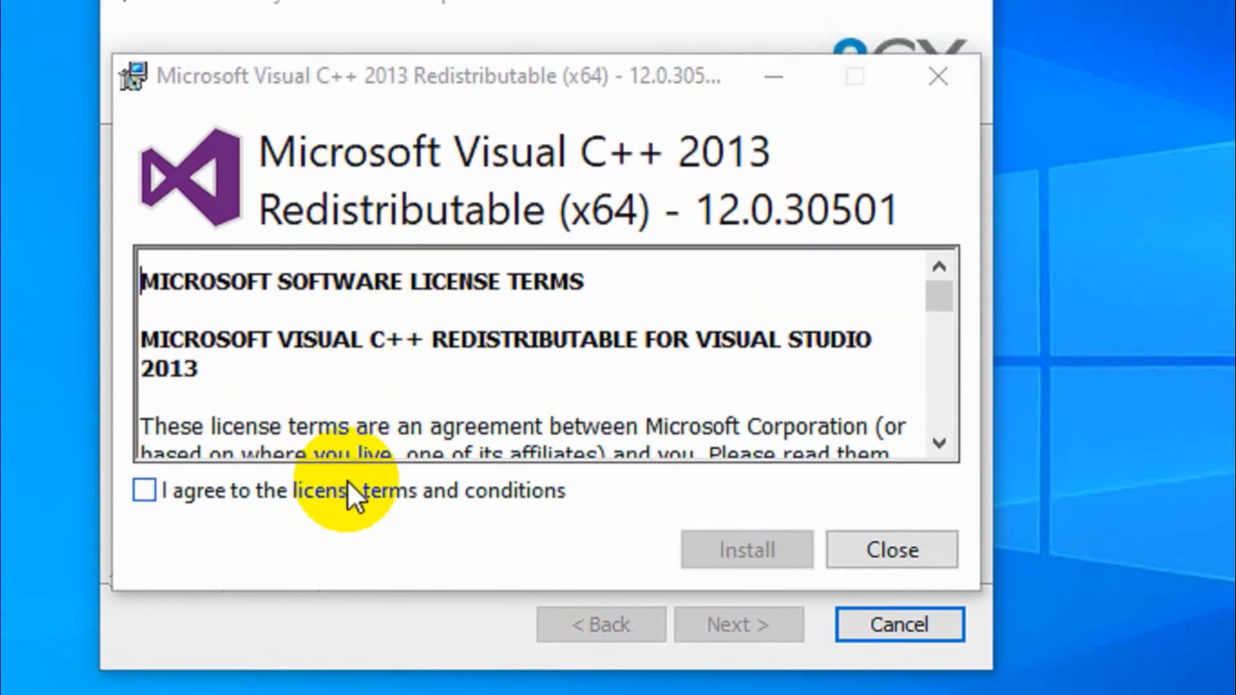
Agree to the Visual C++ 2013 license, install the x64 runtime and close it after success.
{"action": "left_click", "coordinate": [143, 490]}
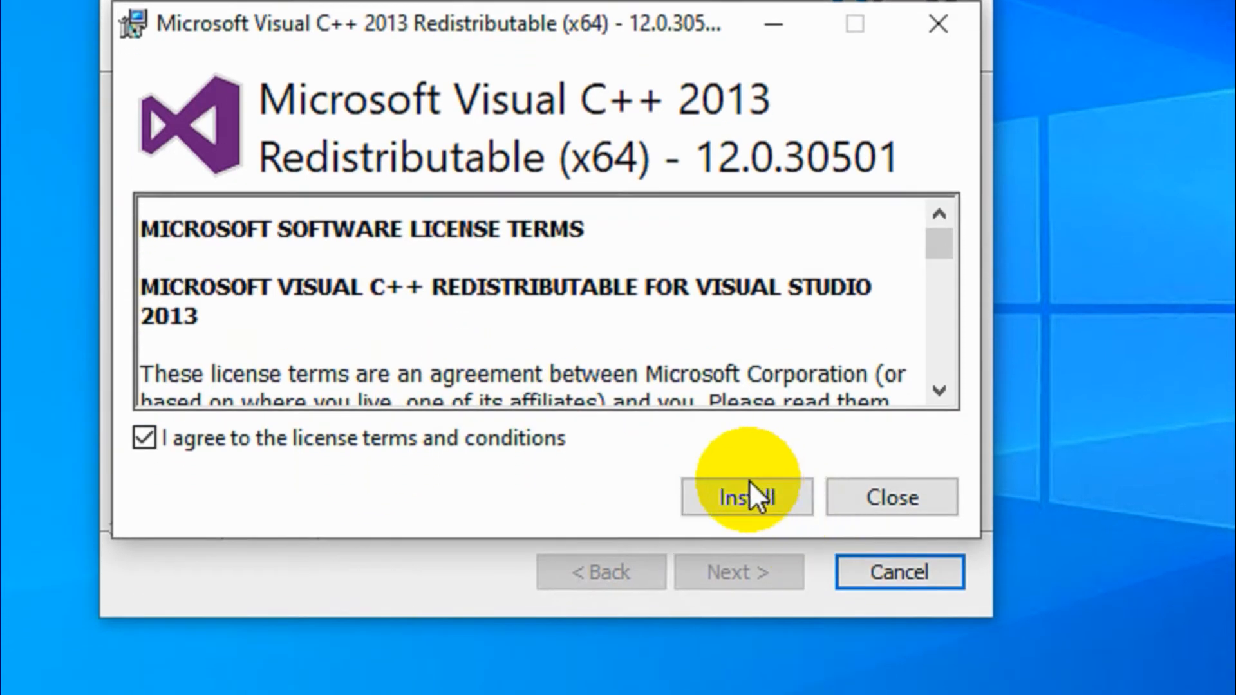
{"action": "left_click", "coordinate": [746, 497]}
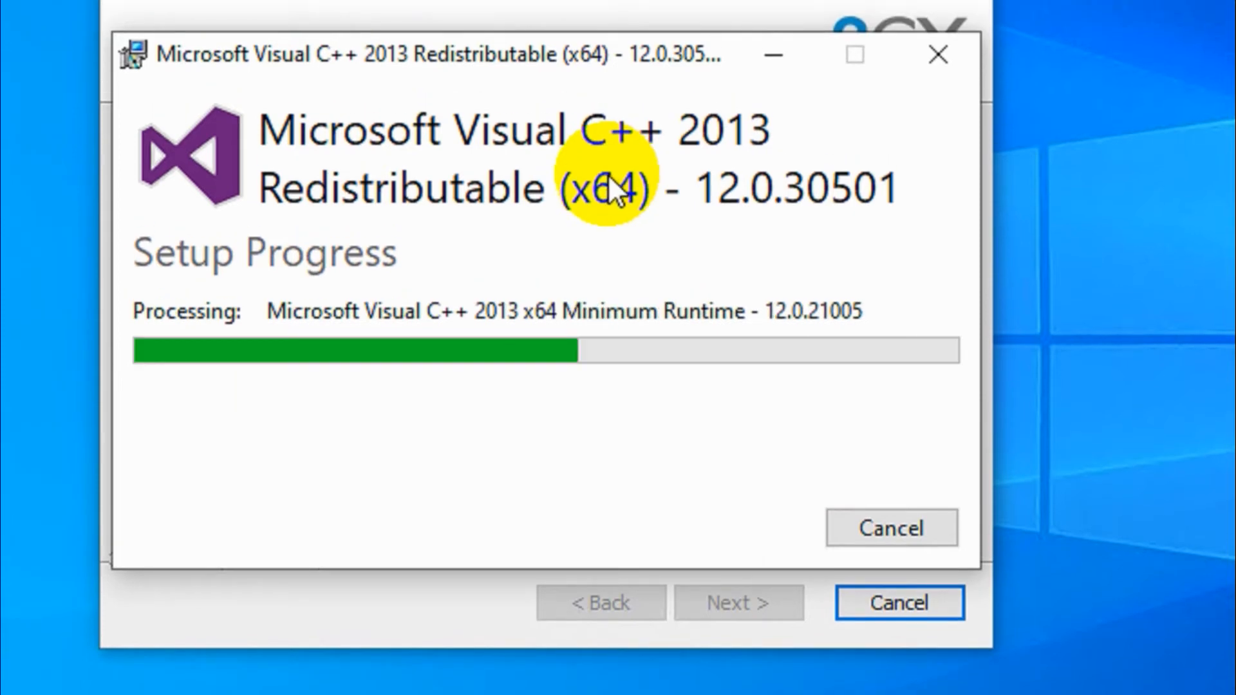
{"action": "mouse_move", "coordinate": [780, 268]}
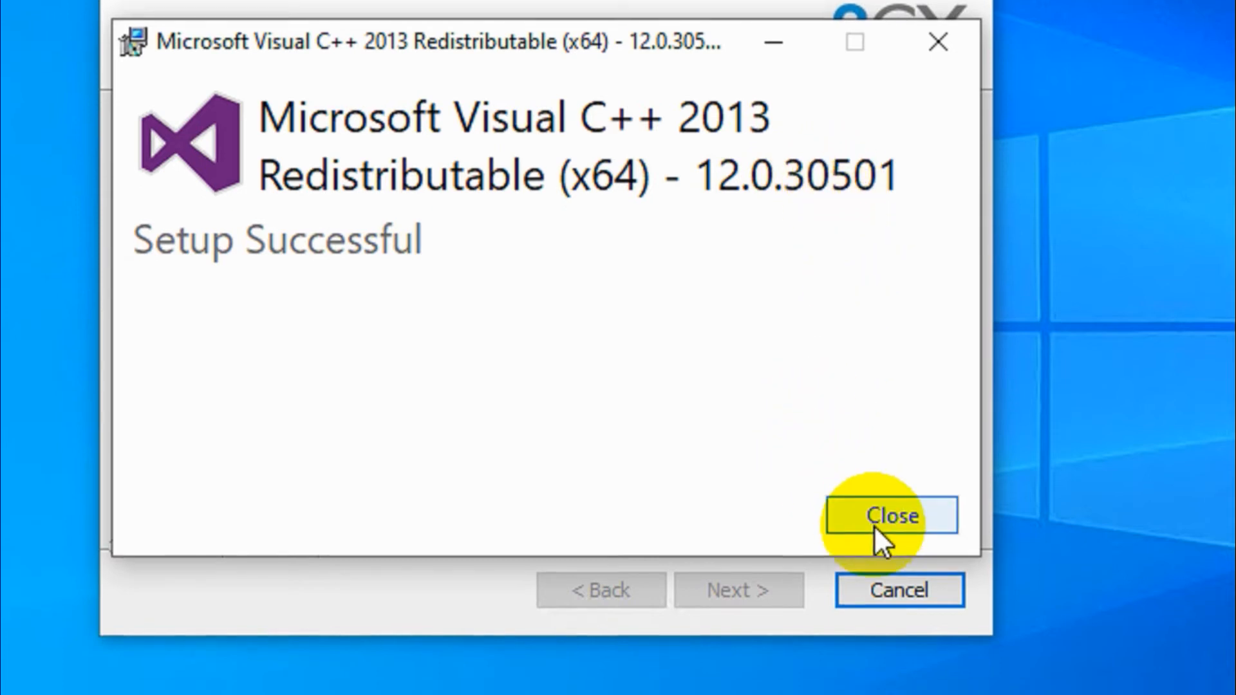
{"action": "left_click", "coordinate": [891, 515]}
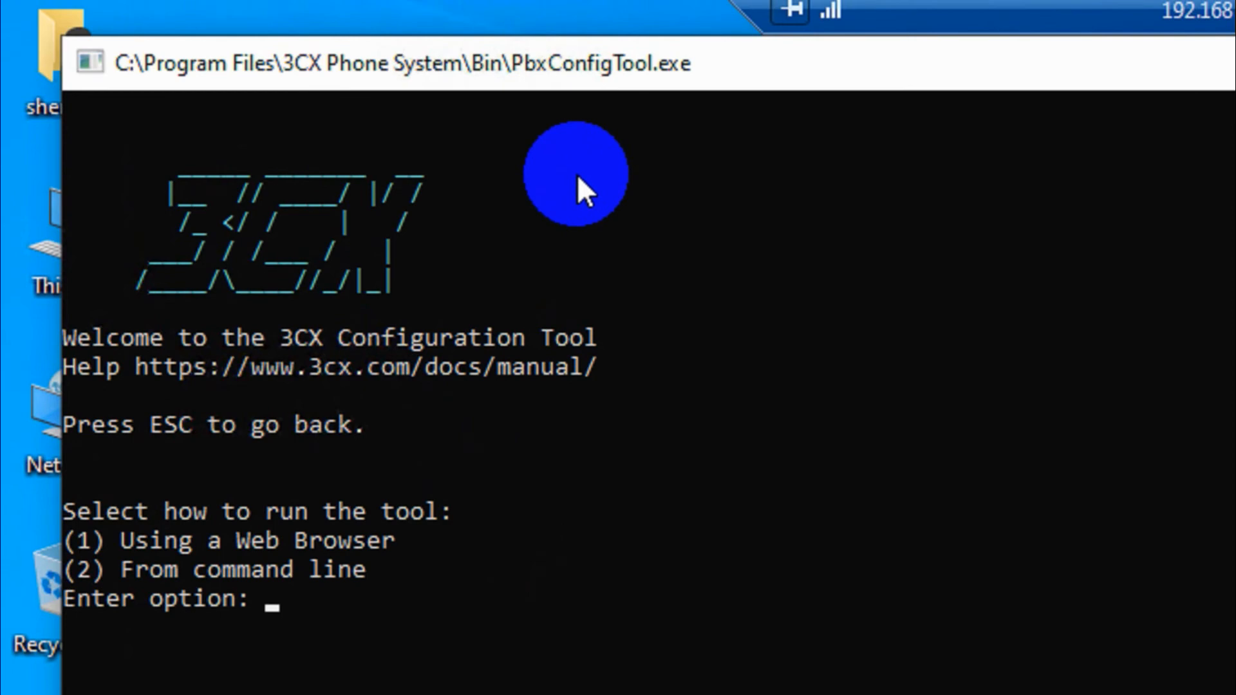
{"action": "mouse_move", "coordinate": [619, 249]}
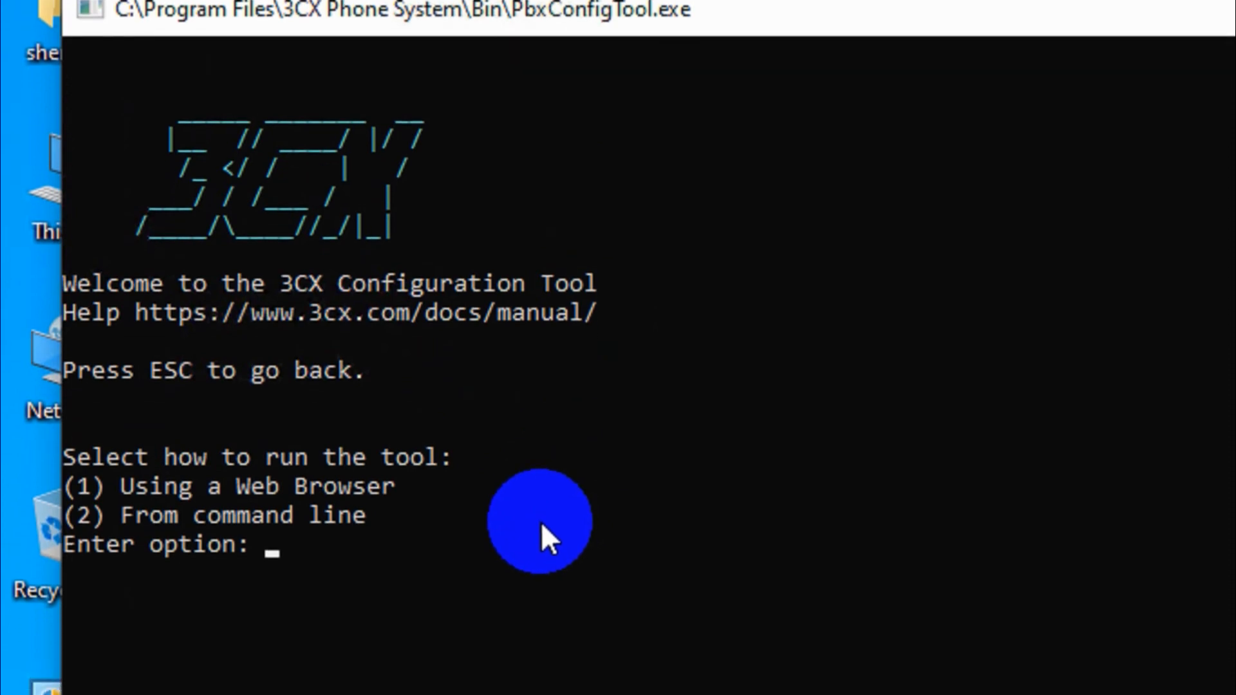
Enter option 1 in PbxConfigTool to run the configuration tool in a web browser.
{"action": "type", "text": "1"}
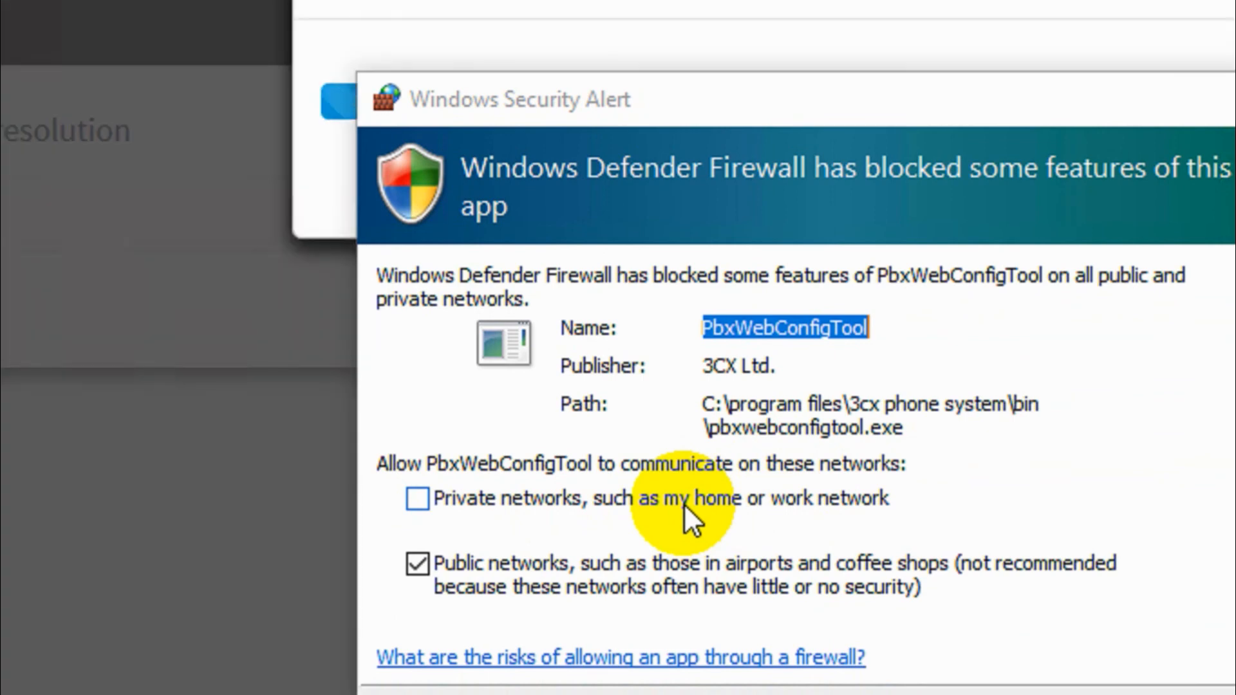
Allow PbxWebConfigTool through the firewall on both private and public networks.
{"action": "left_click", "coordinate": [417, 499]}
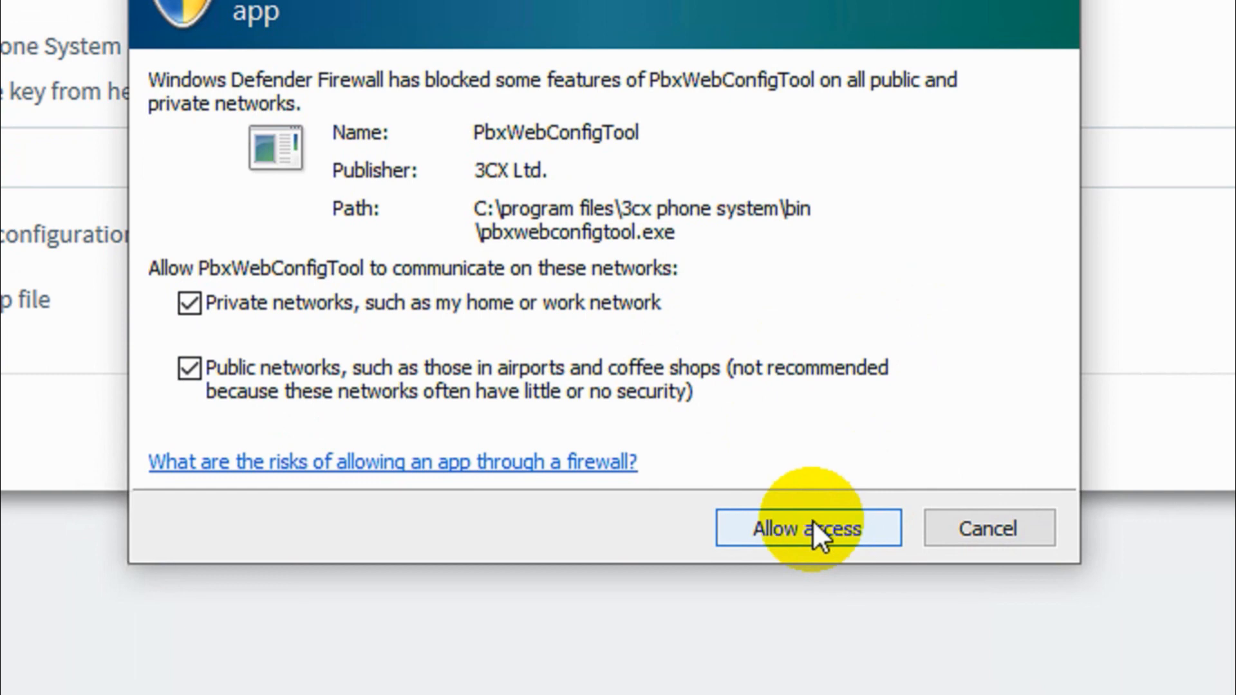
{"action": "left_click", "coordinate": [806, 527]}
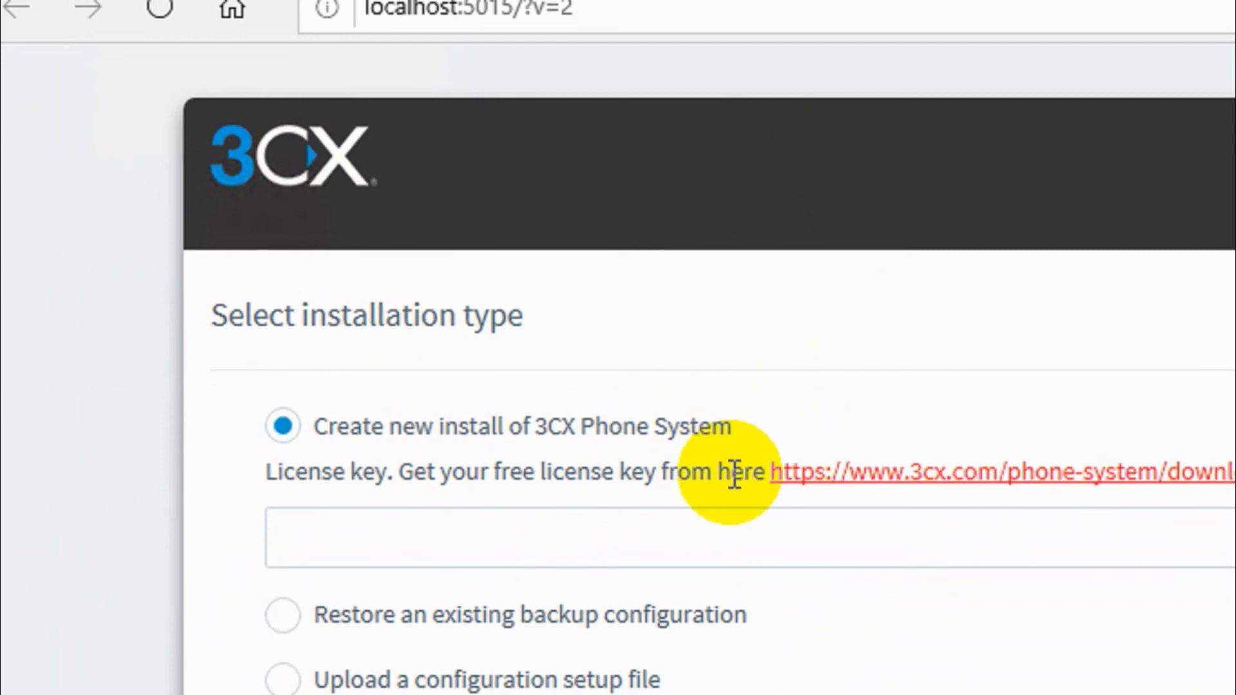
{"action": "mouse_move", "coordinate": [776, 519]}
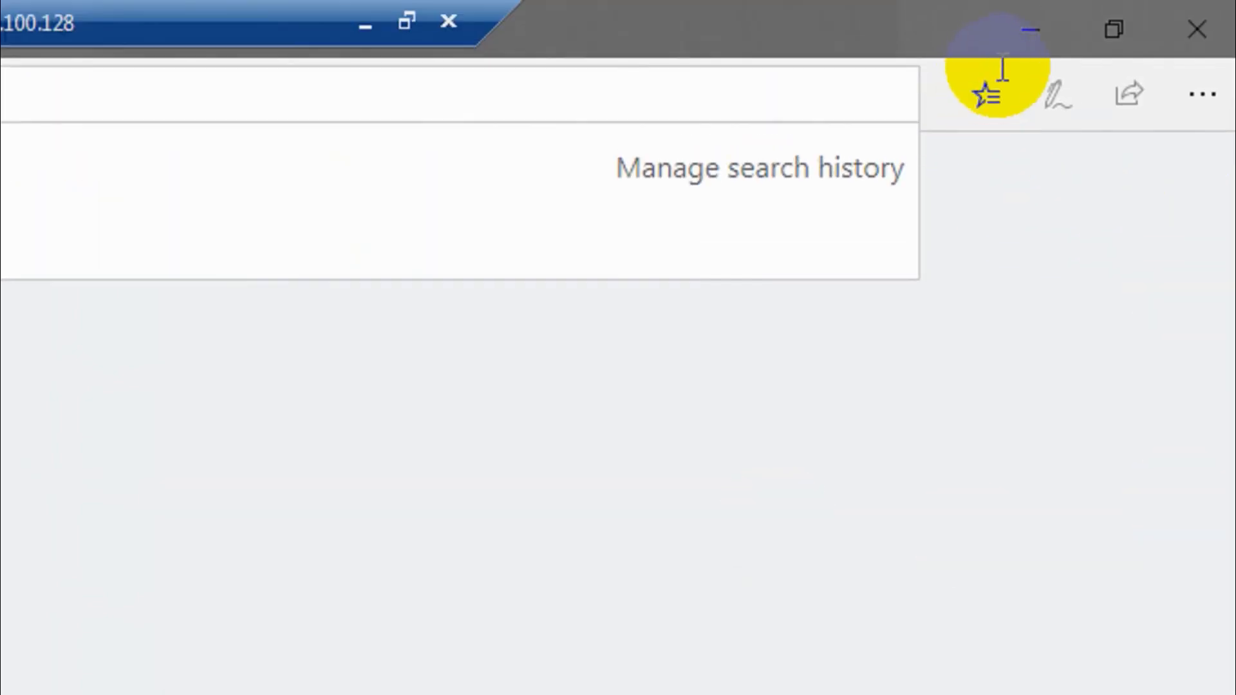
Minimize the browser showing Select installation type and bring up the desktop context menu.
{"action": "left_click", "coordinate": [1033, 29]}
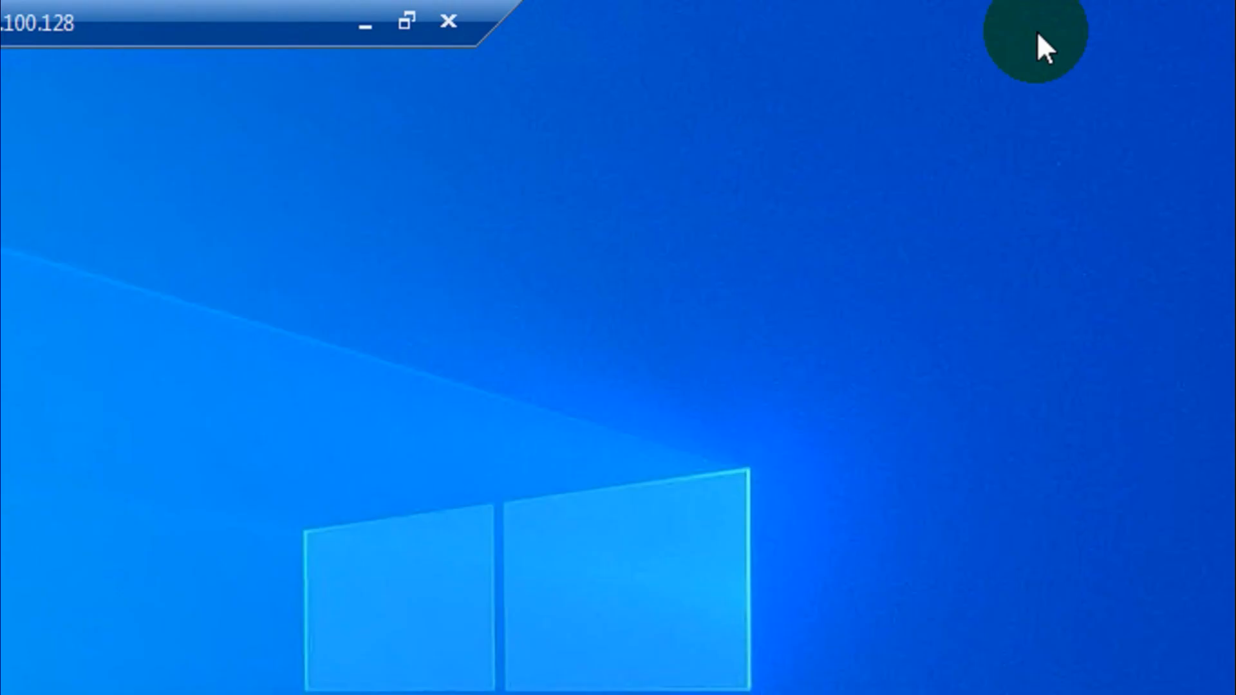
{"action": "right_click", "coordinate": [346, 527]}
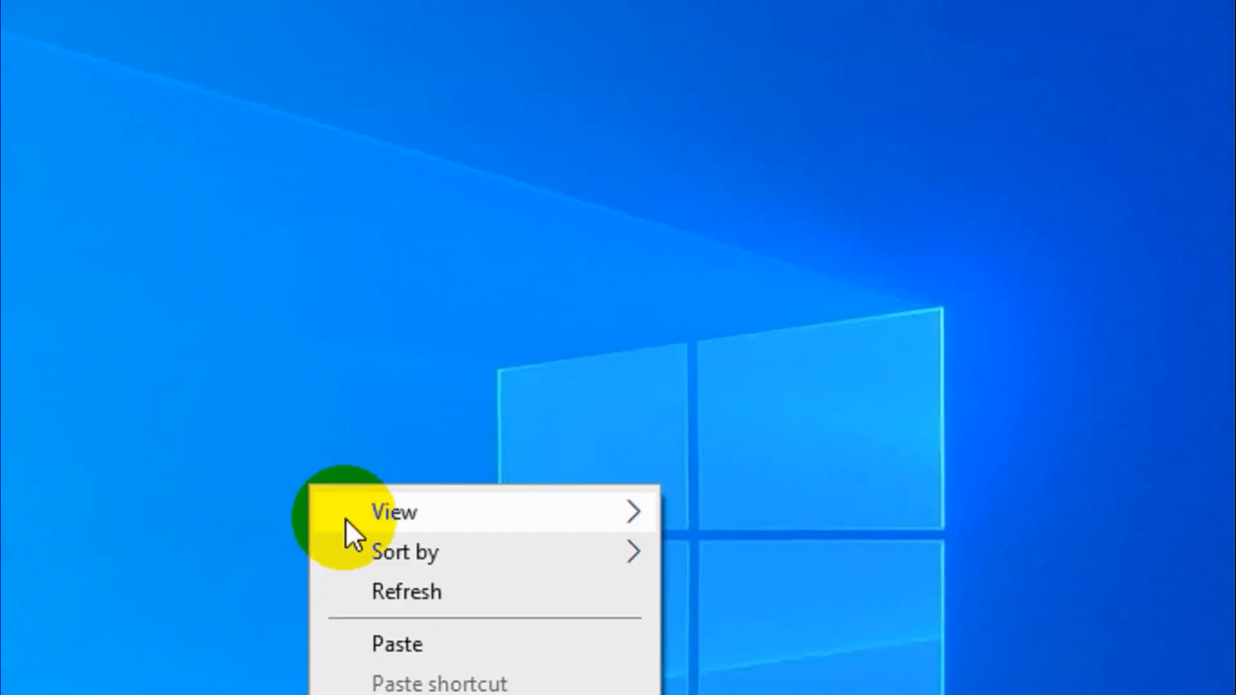